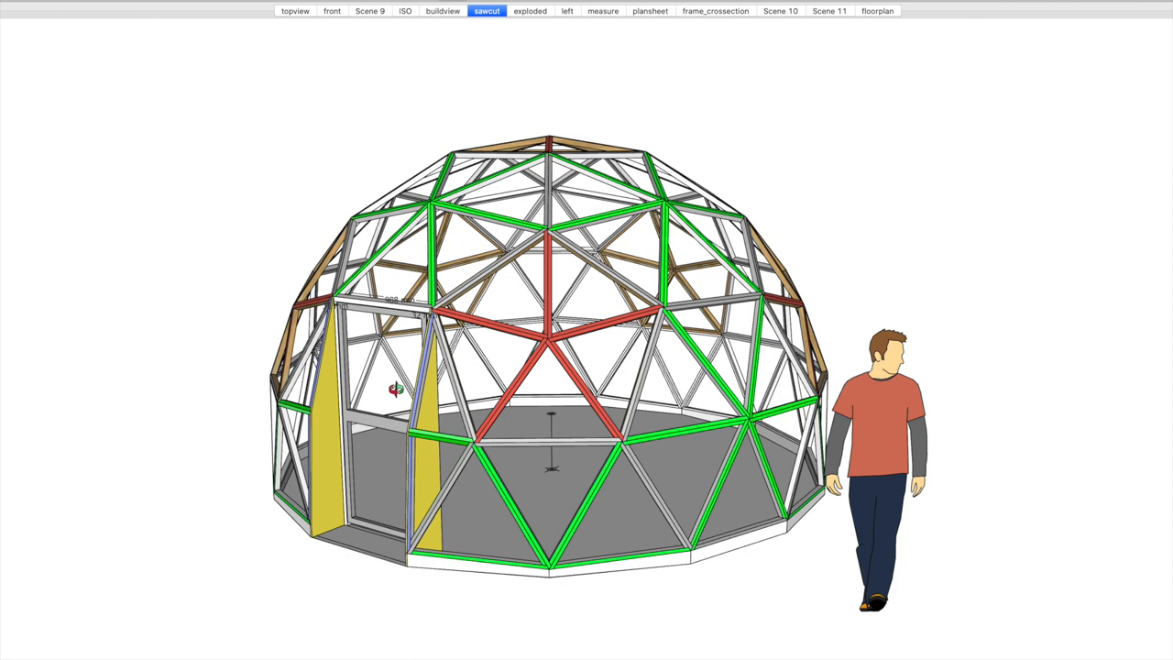
mouse_move(473, 429)
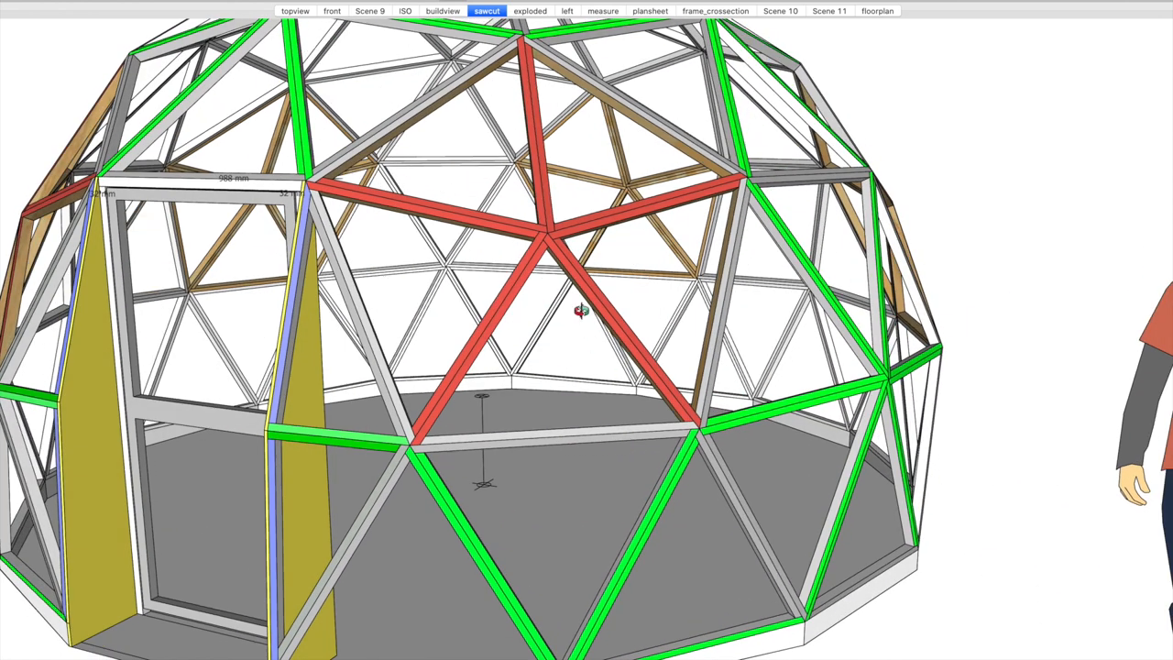
mouse_move(548, 433)
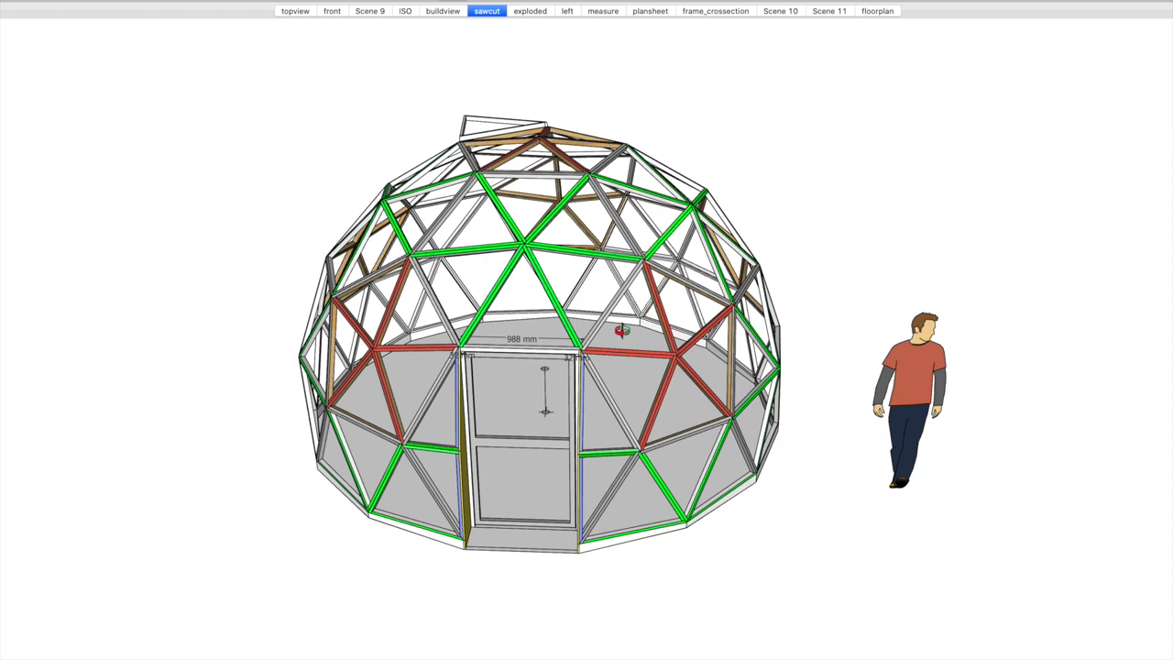
mouse_move(495, 357)
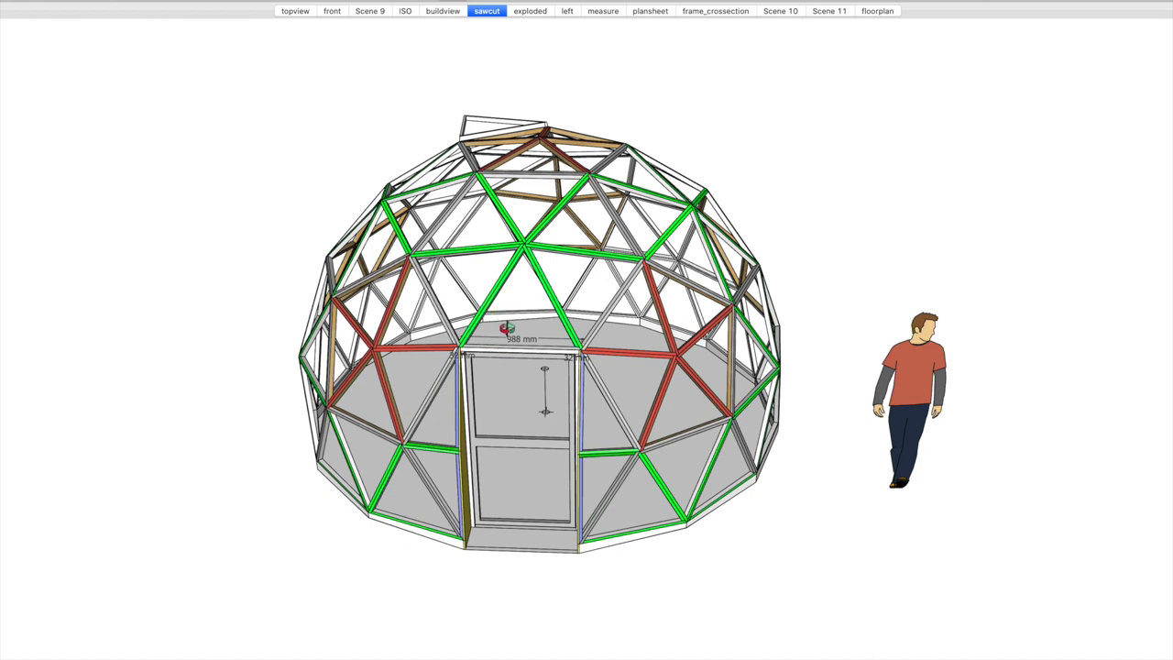
Zoom toward the red-edged triangle panel to work on its inner inverted struts.
scroll(down, 3)
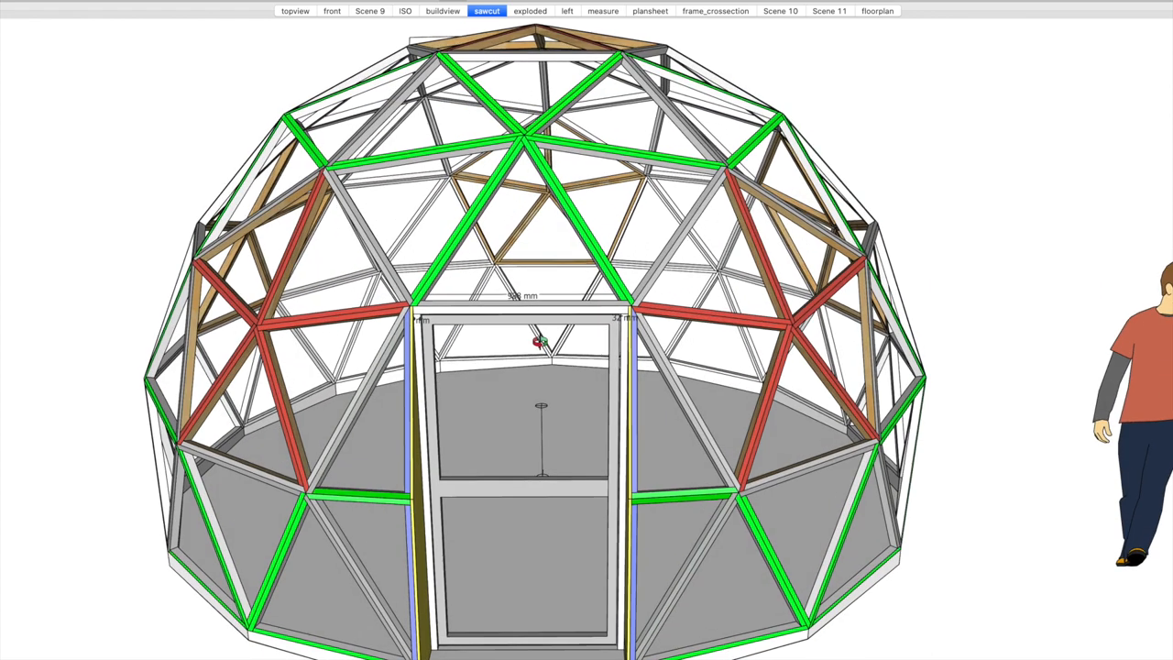
mouse_move(377, 438)
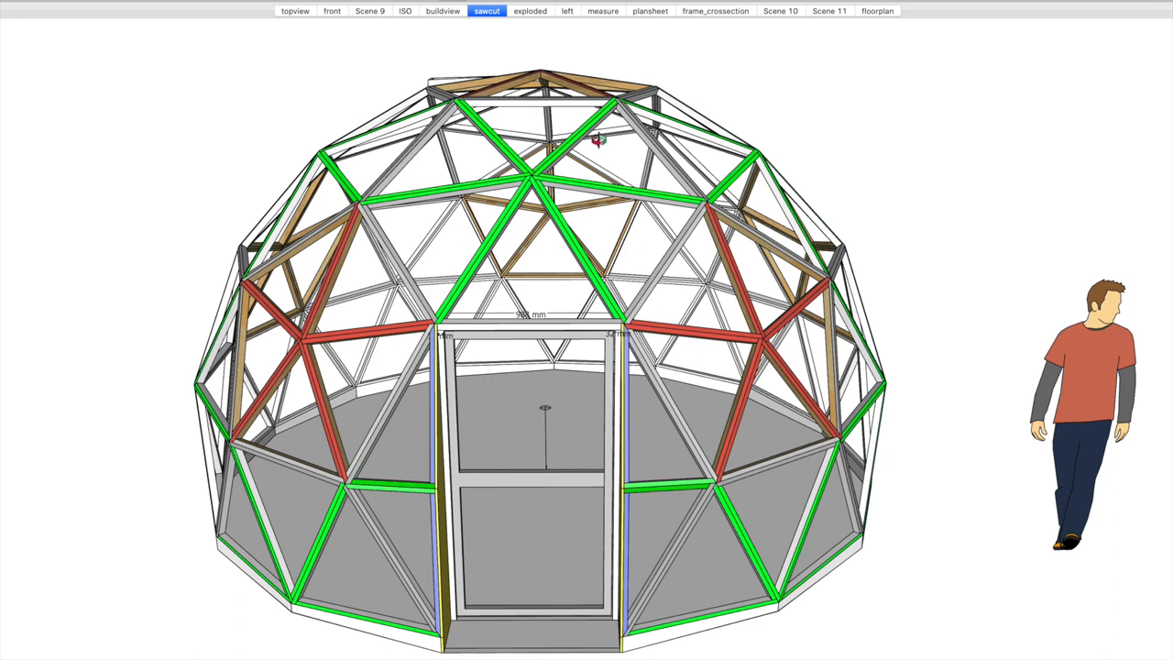
mouse_move(583, 334)
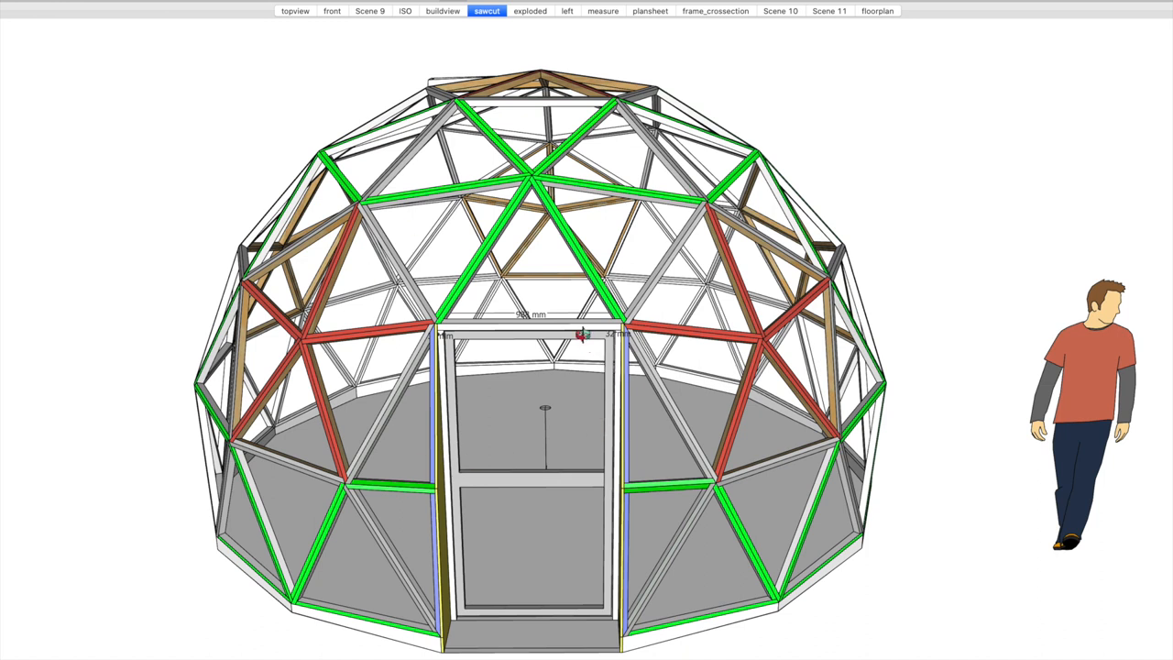
mouse_move(554, 262)
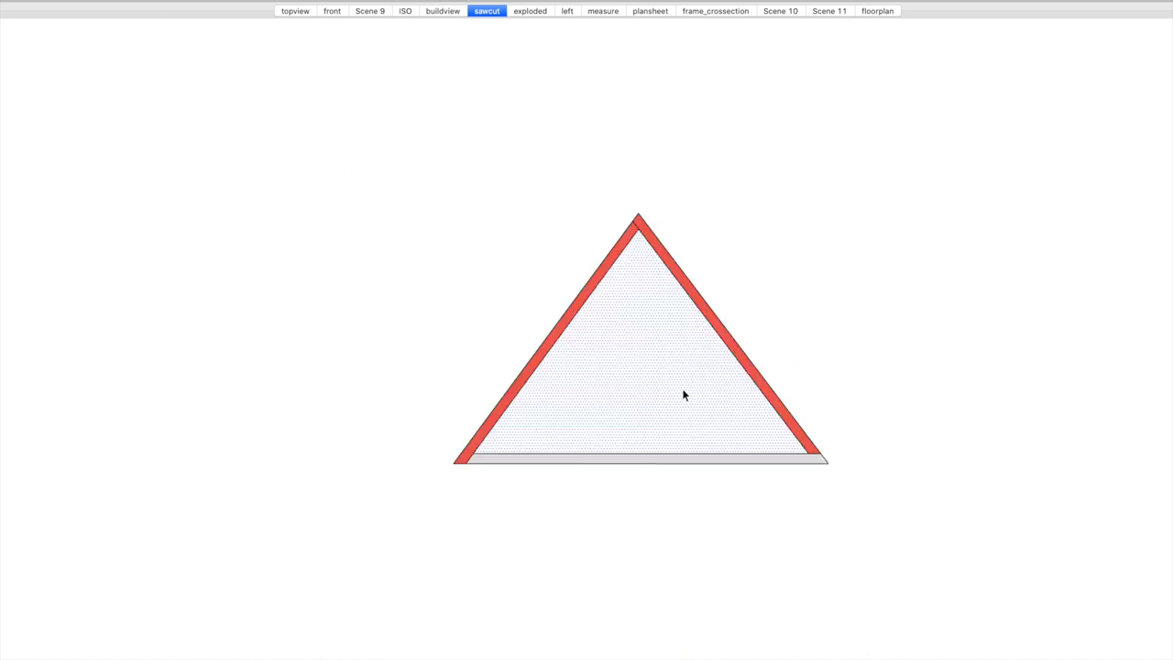
mouse_move(568, 333)
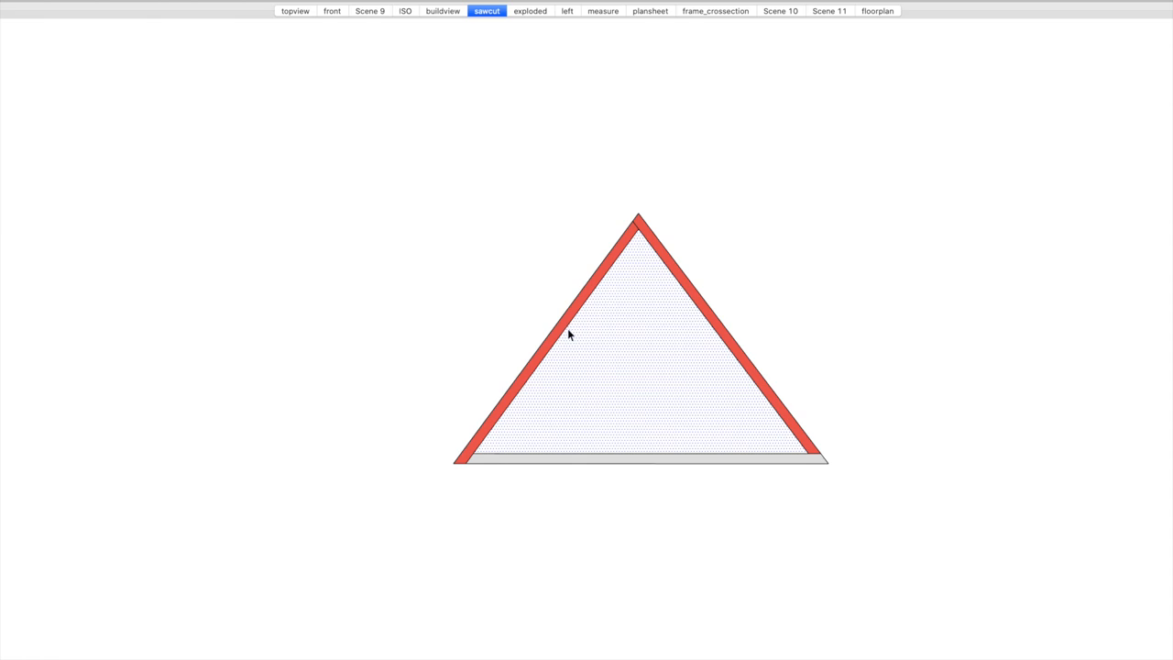
mouse_move(649, 458)
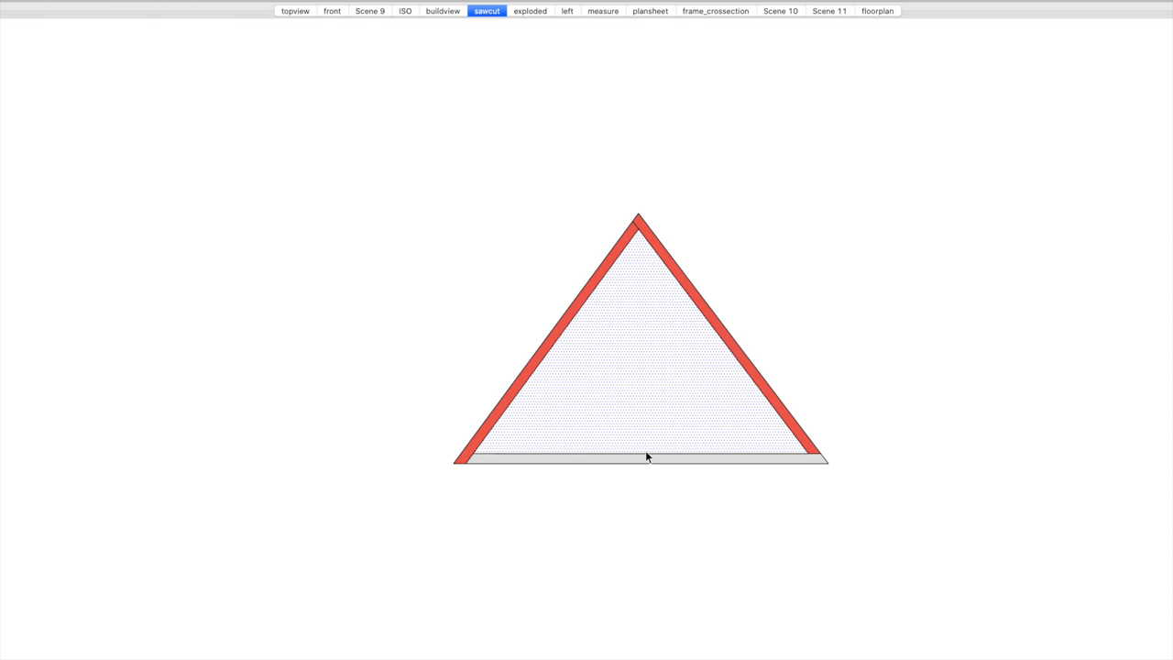
mouse_move(706, 345)
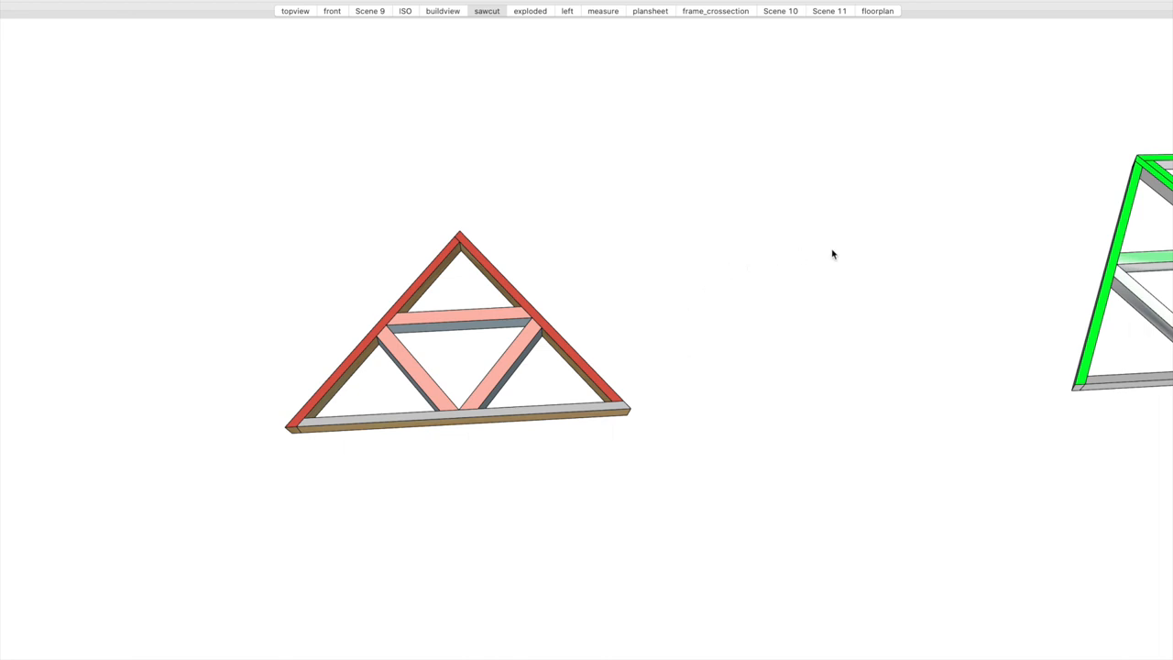
mouse_move(871, 264)
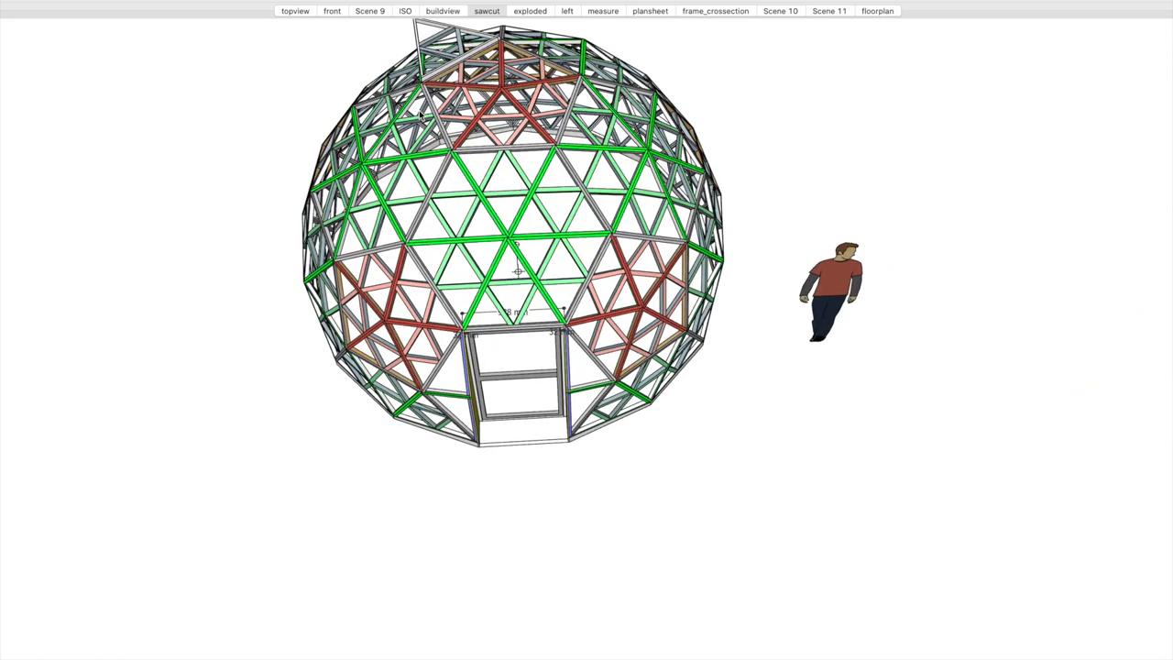
Leave the triangle component so the full subdivided dome comes back into view.
click(488, 11)
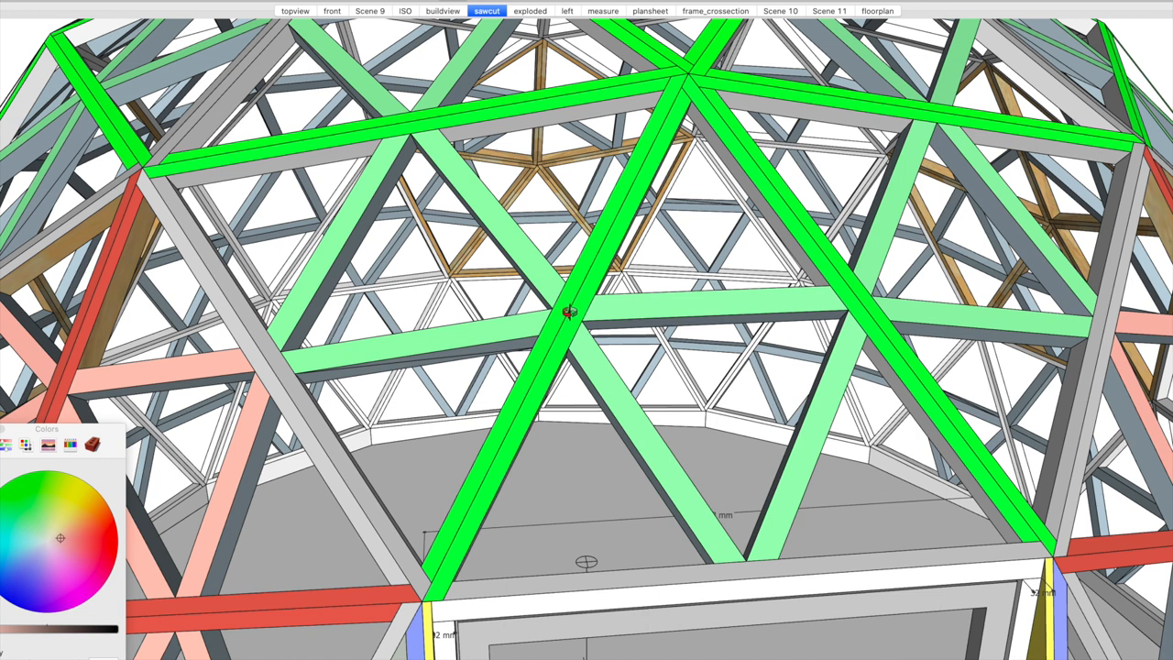
mouse_move(560, 332)
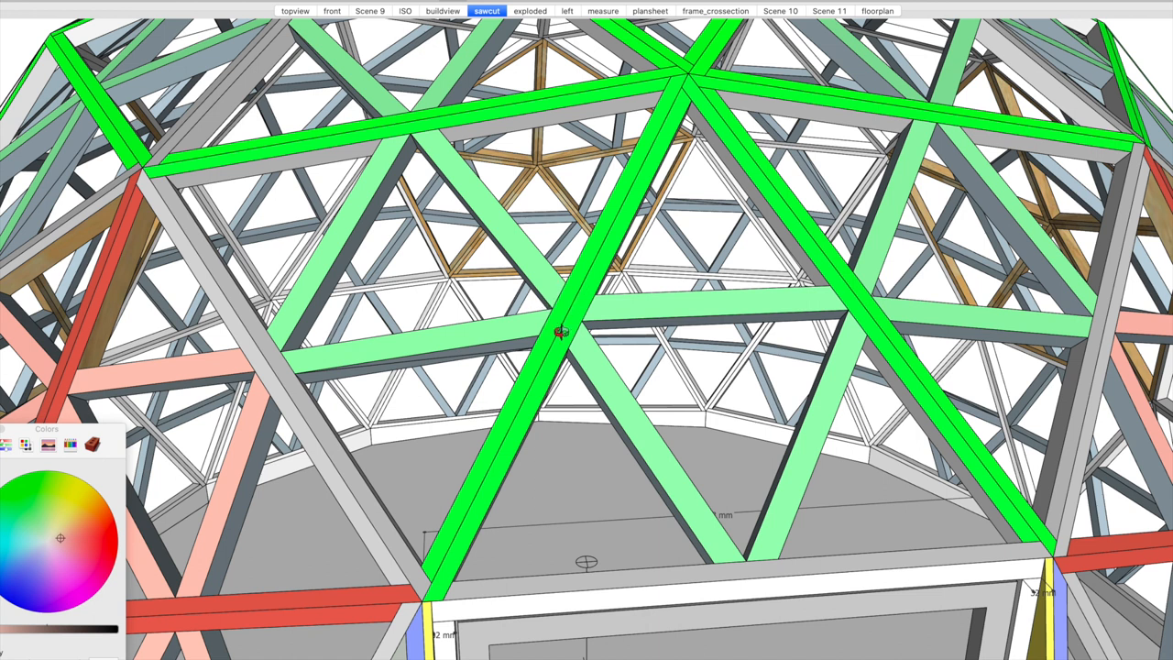
mouse_move(609, 293)
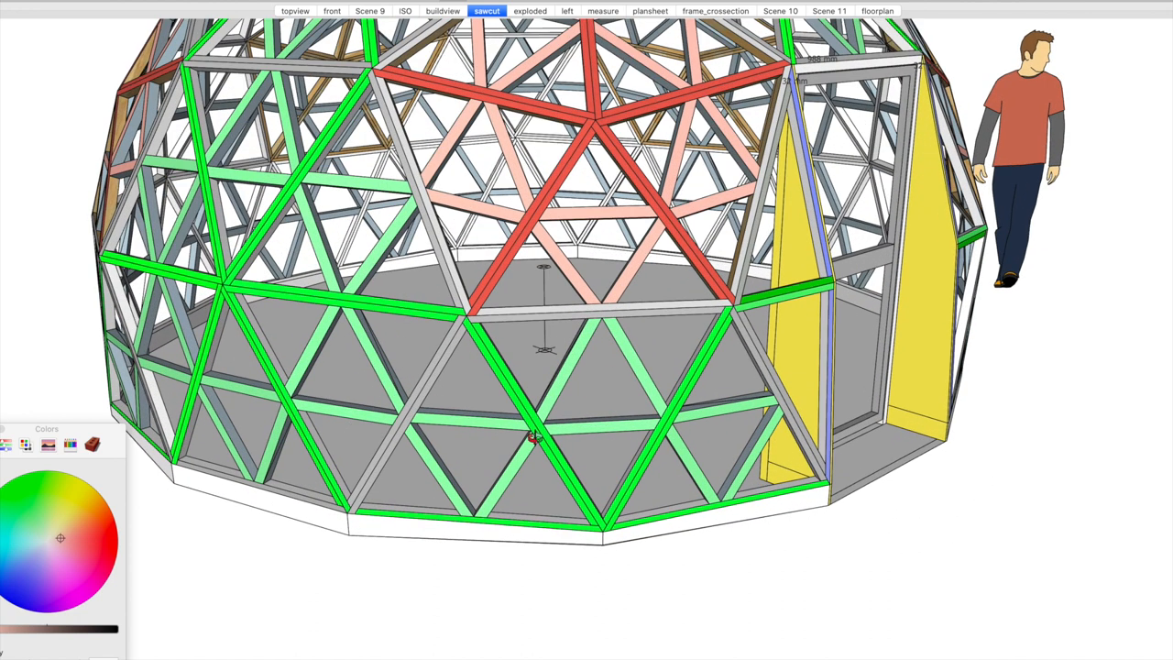
mouse_move(543, 315)
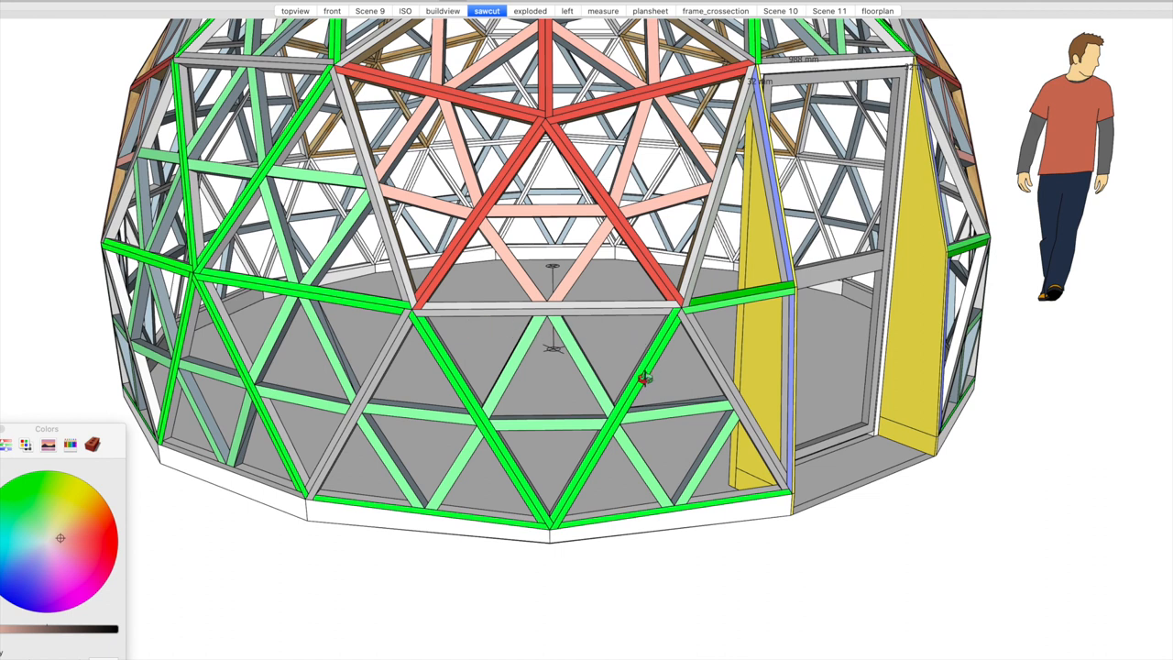
mouse_move(431, 347)
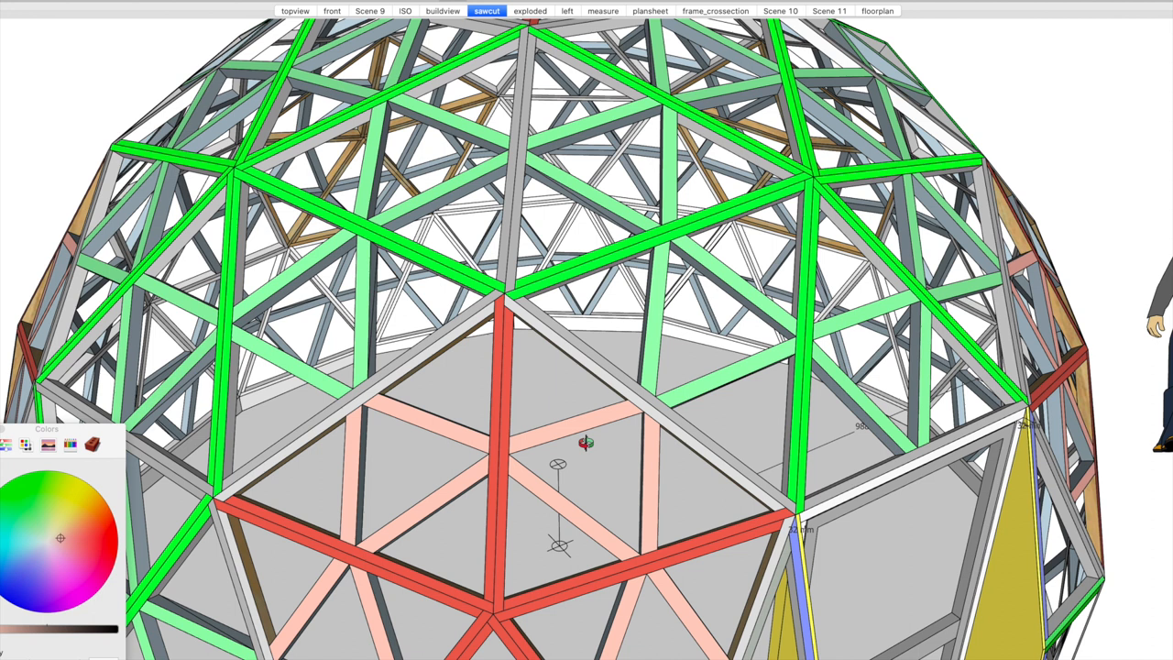
mouse_move(542, 451)
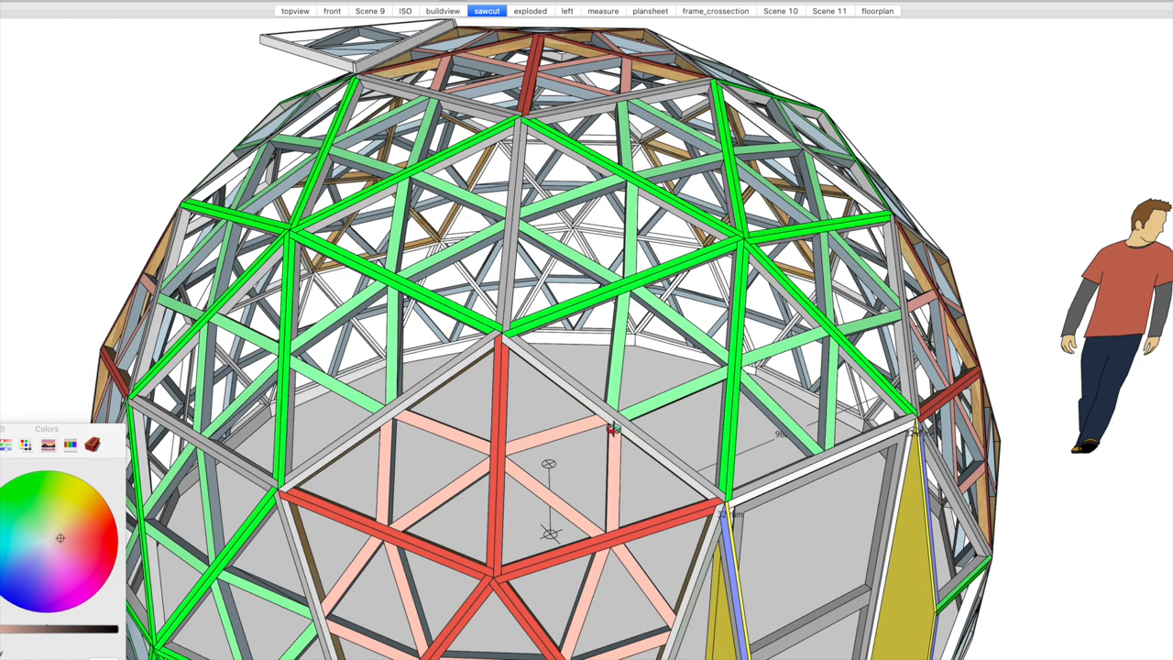
mouse_move(650, 304)
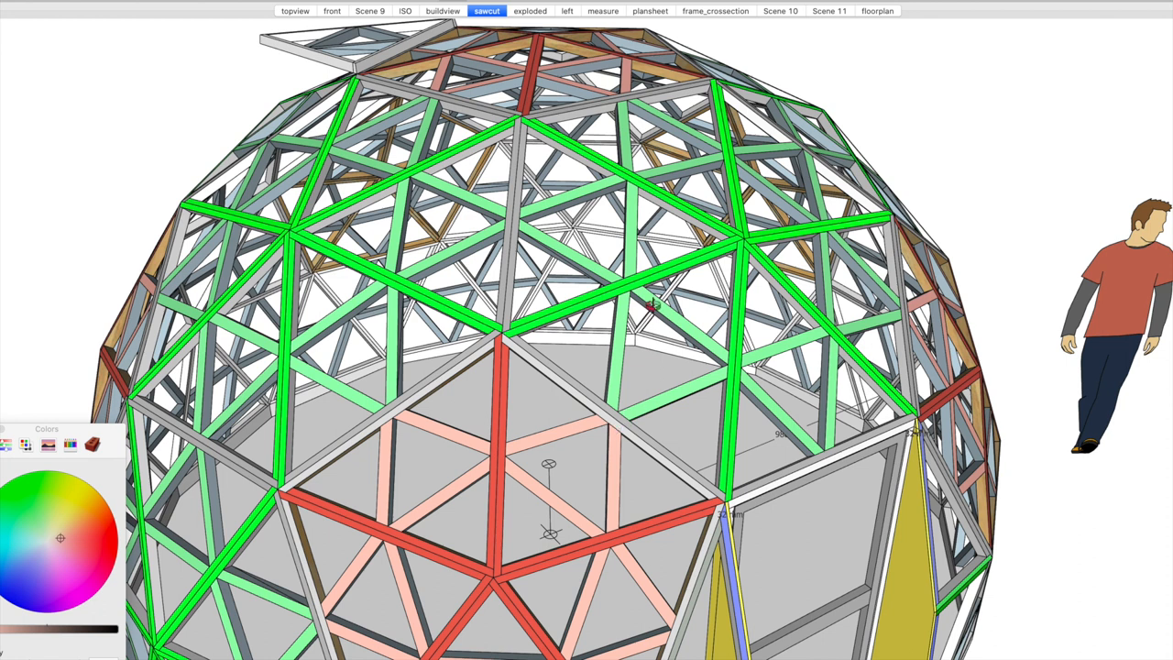
mouse_move(711, 388)
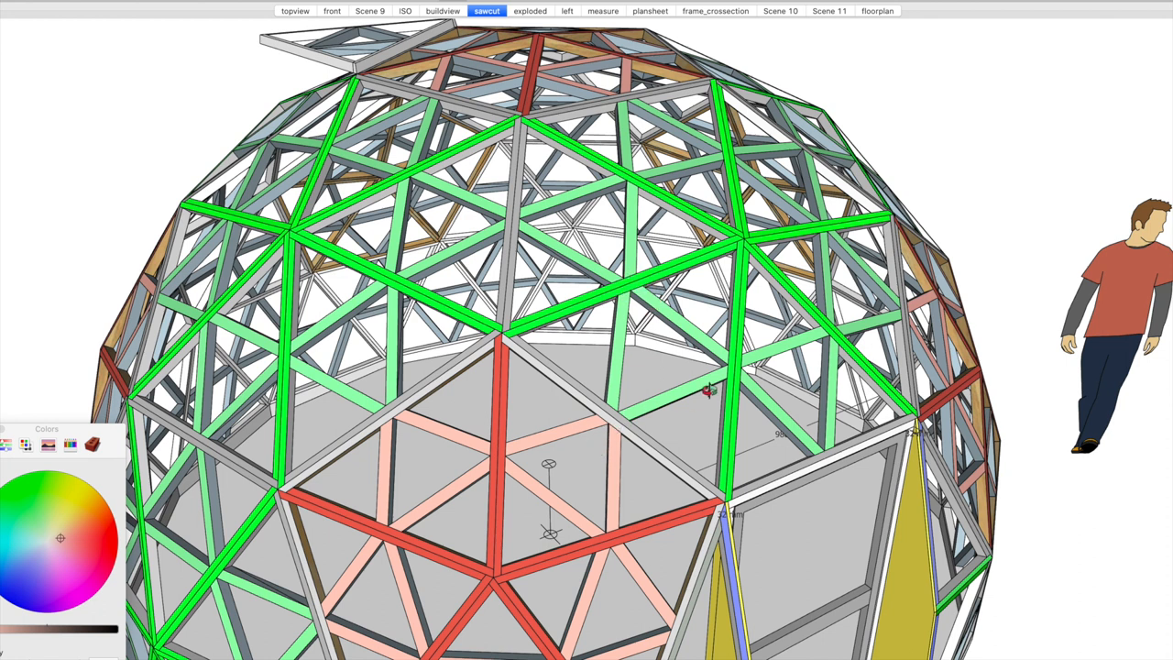
mouse_move(572, 495)
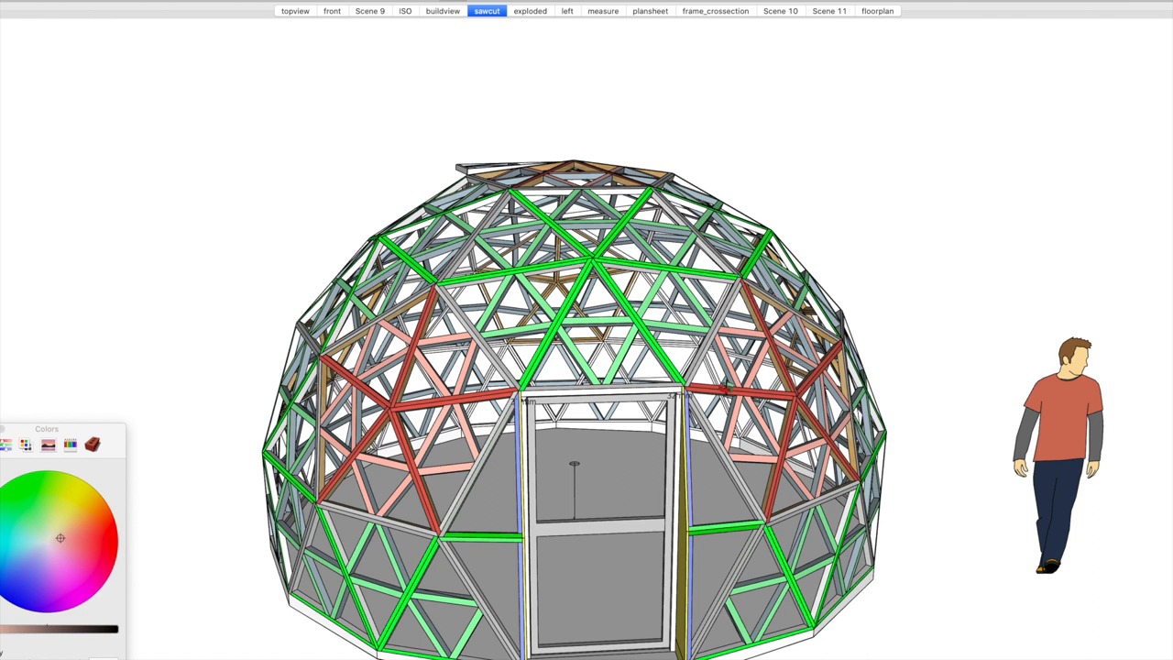
mouse_move(597, 404)
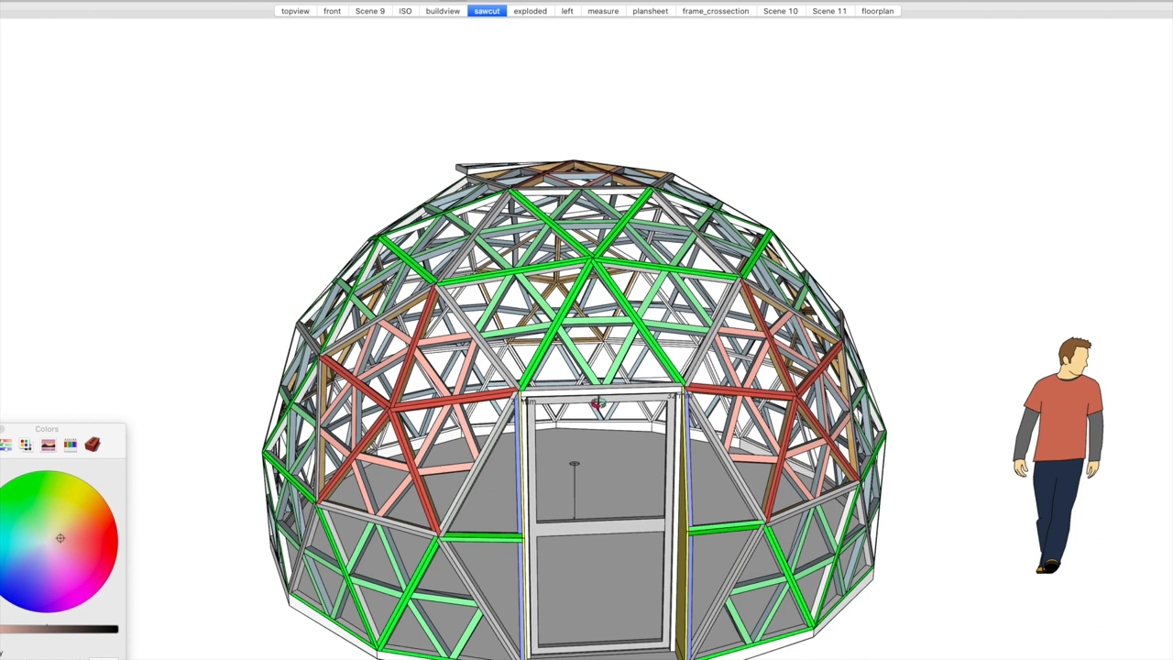